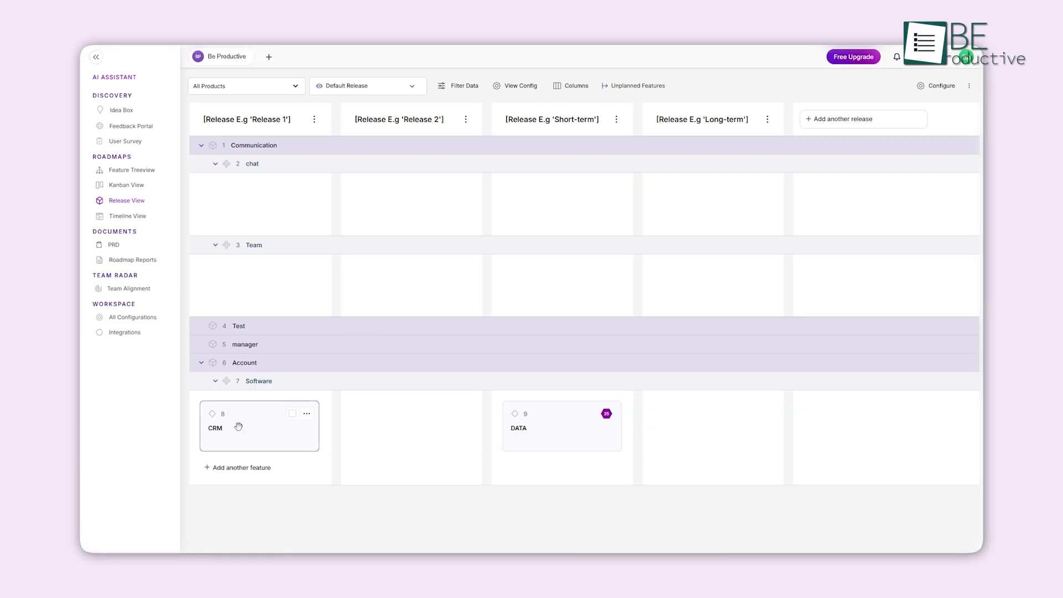
View the Messages conversation on the 'Add A Search Bar To The Product' feedback request.
click(141, 241)
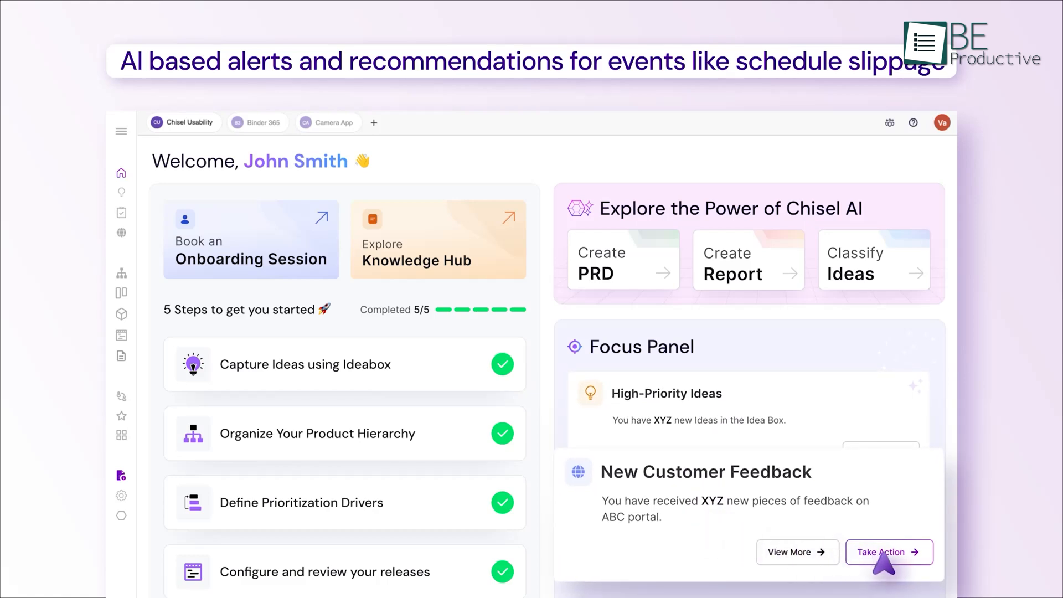
click(884, 551)
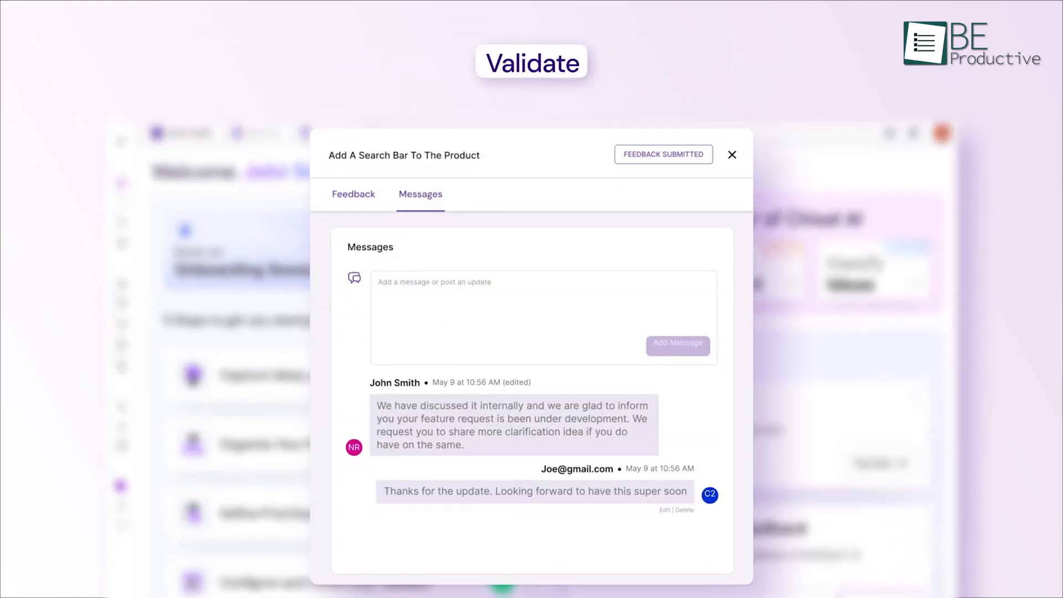
click(732, 155)
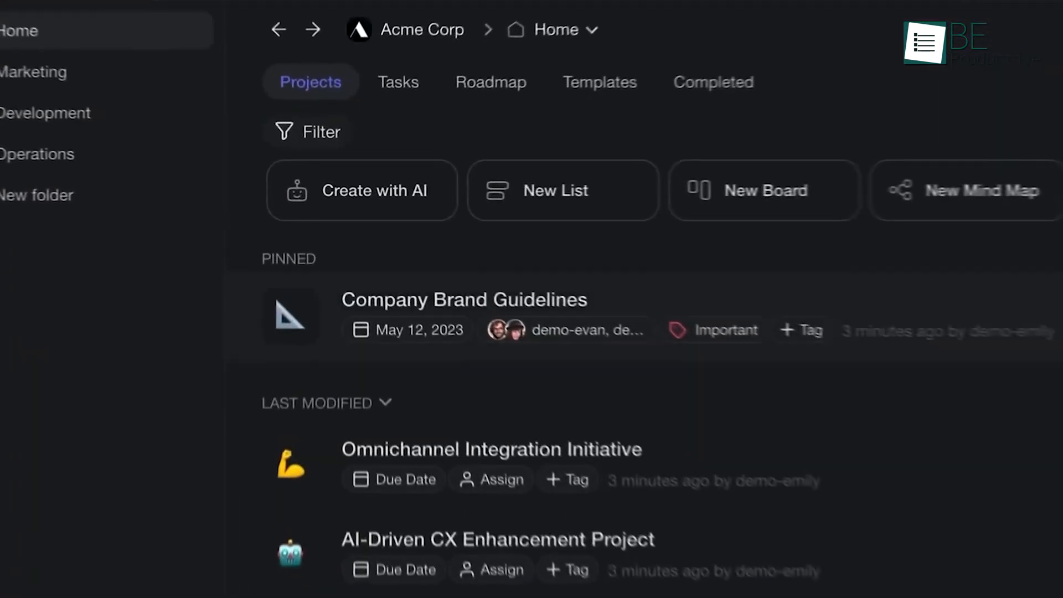
Switch the Acme Corp home projects to the calendar view for May 2023.
click(491, 81)
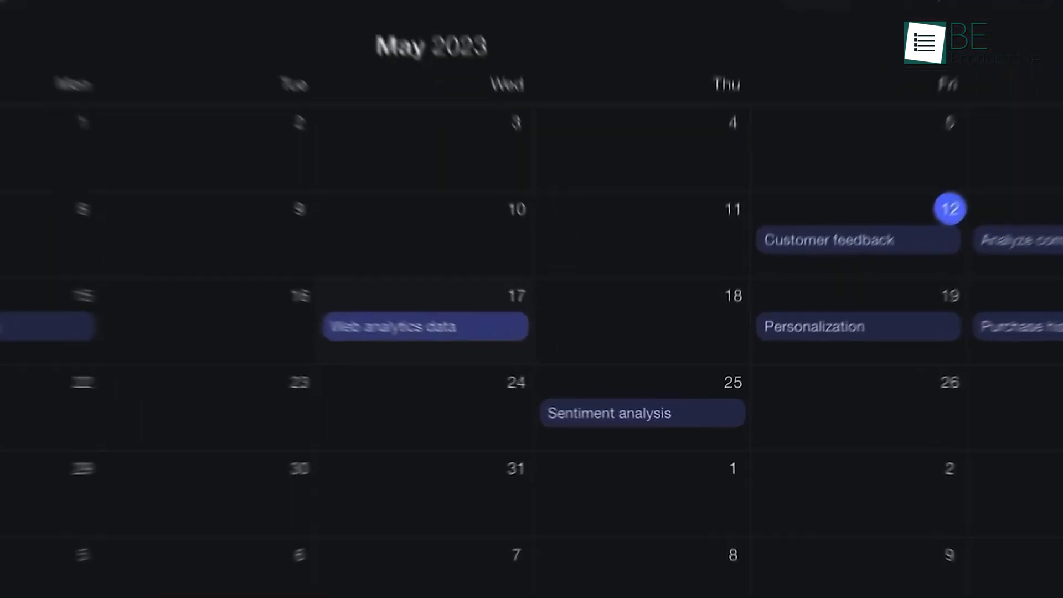